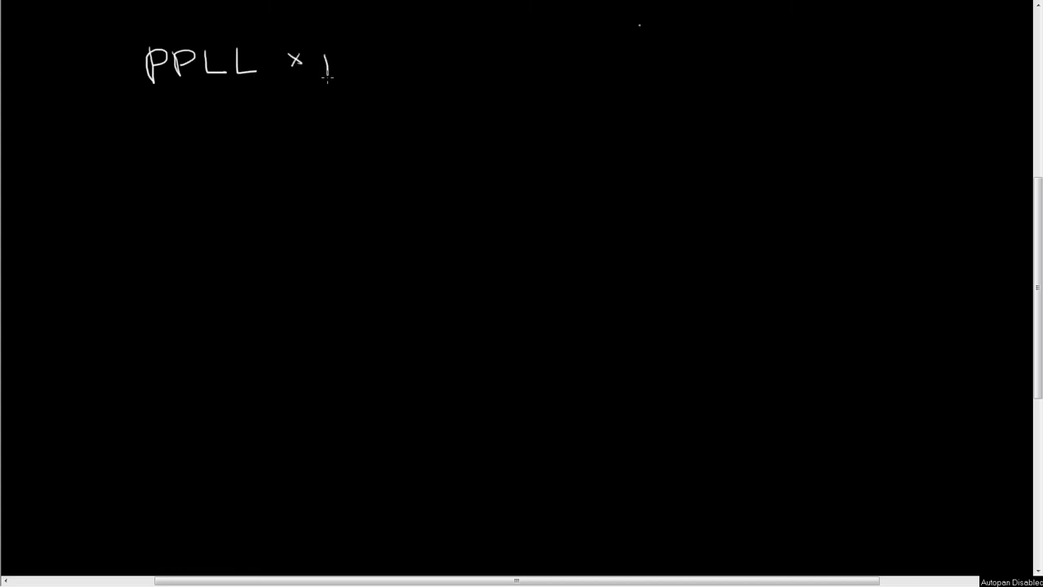
# Handwrite the second parent genotype ppll after the × in PPLL × ppll.
pyautogui.moveTo(327, 61); pyautogui.dragTo(408, 62)
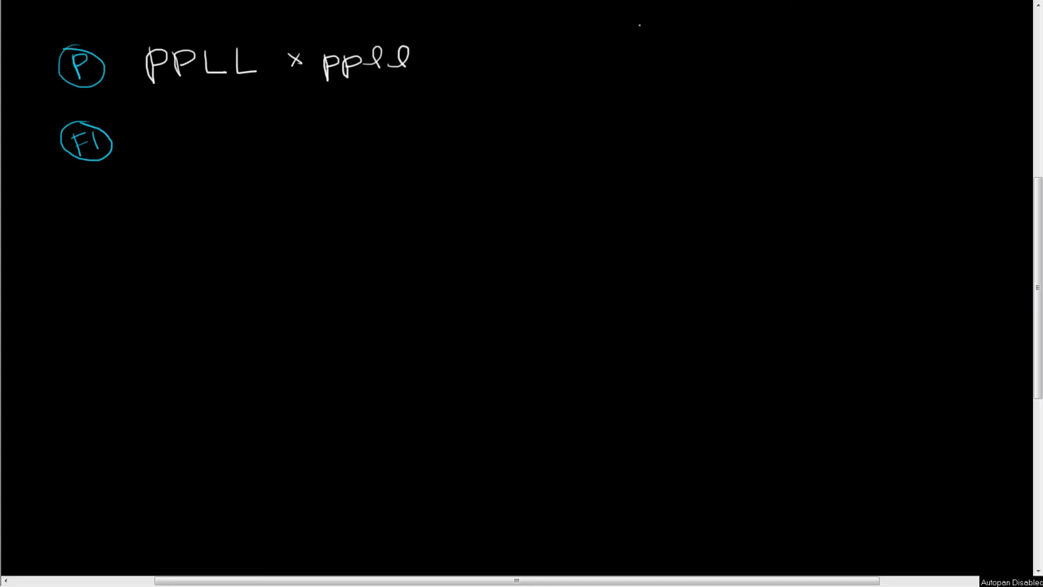
# Handwrite the F1 genotype PpLl beside the F1 label.
pyautogui.moveTo(240, 122); pyautogui.dragTo(244, 146)
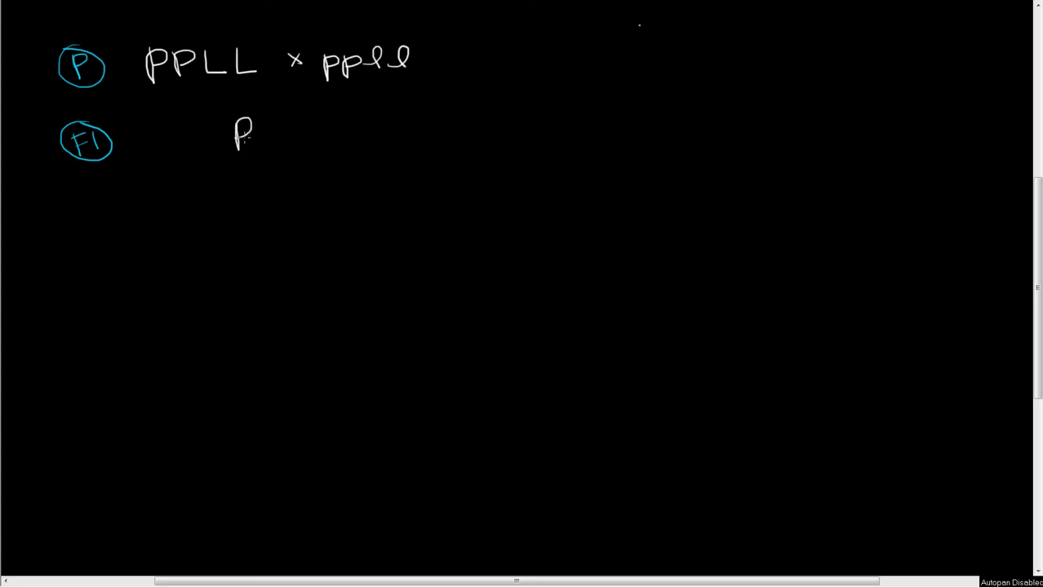
pyautogui.moveTo(245, 130); pyautogui.dragTo(318, 138)
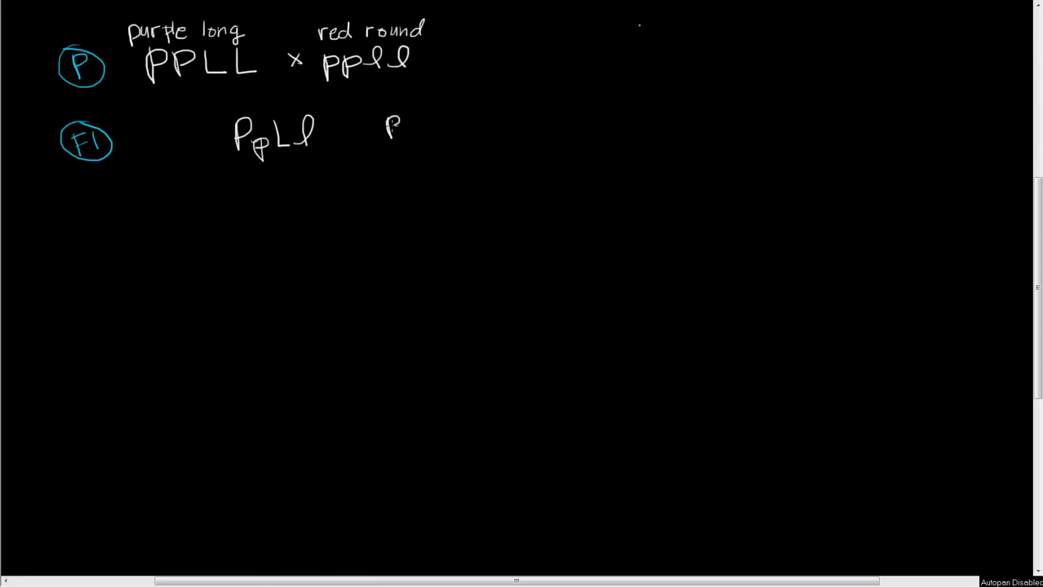
# Handwrite 'purple long' to the right of PpLl in the F1 row.
pyautogui.moveTo(384, 122); pyautogui.dragTo(444, 122)
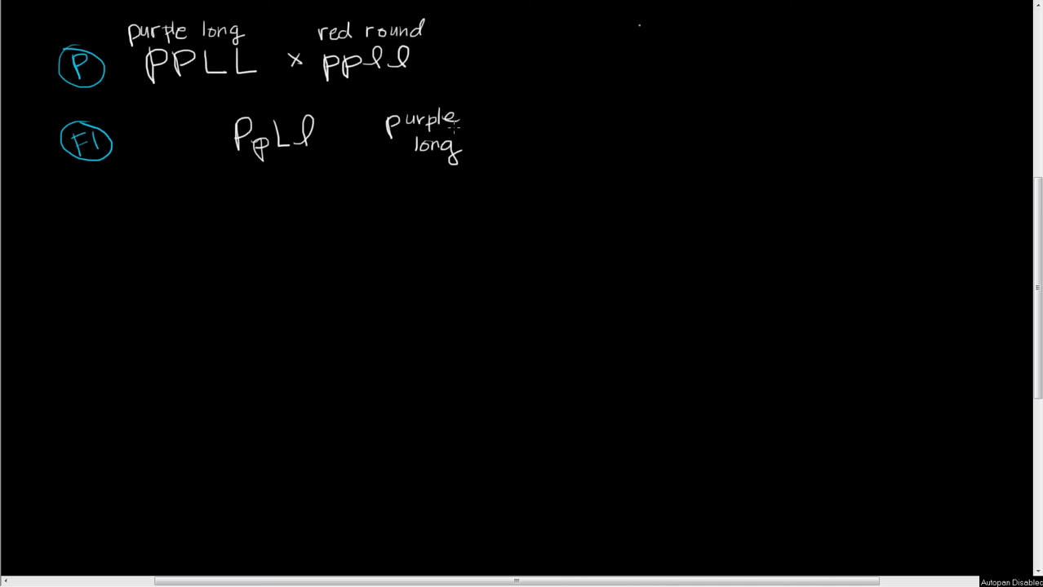
pyautogui.moveTo(448, 137)
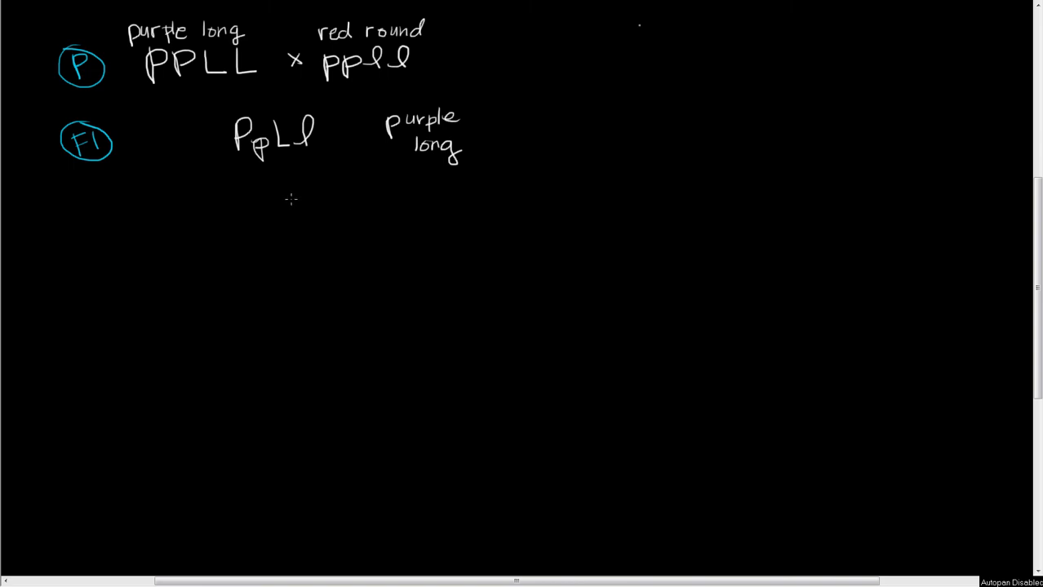
pyautogui.moveTo(288, 207)
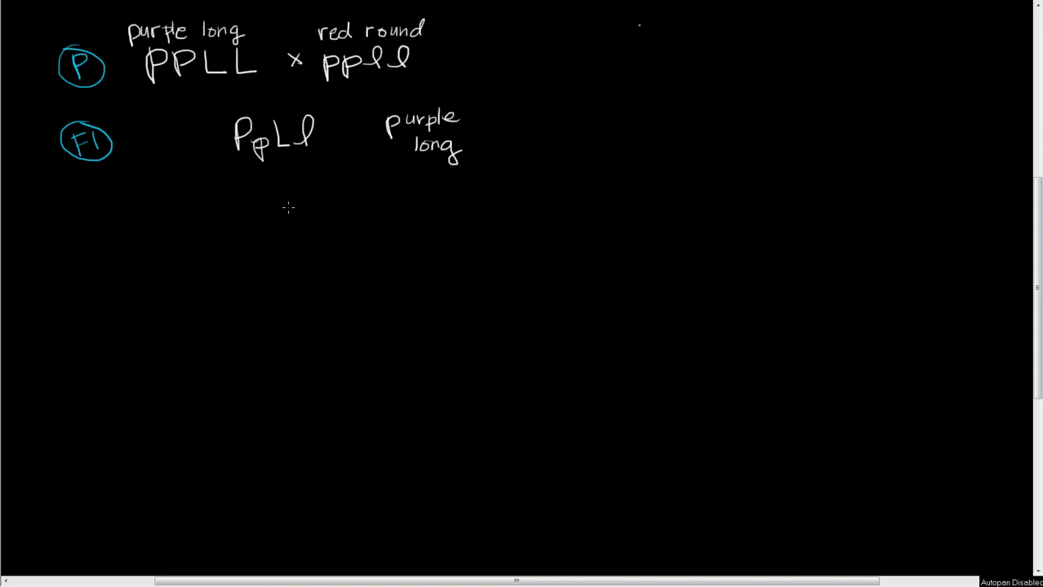
pyautogui.moveTo(89, 164)
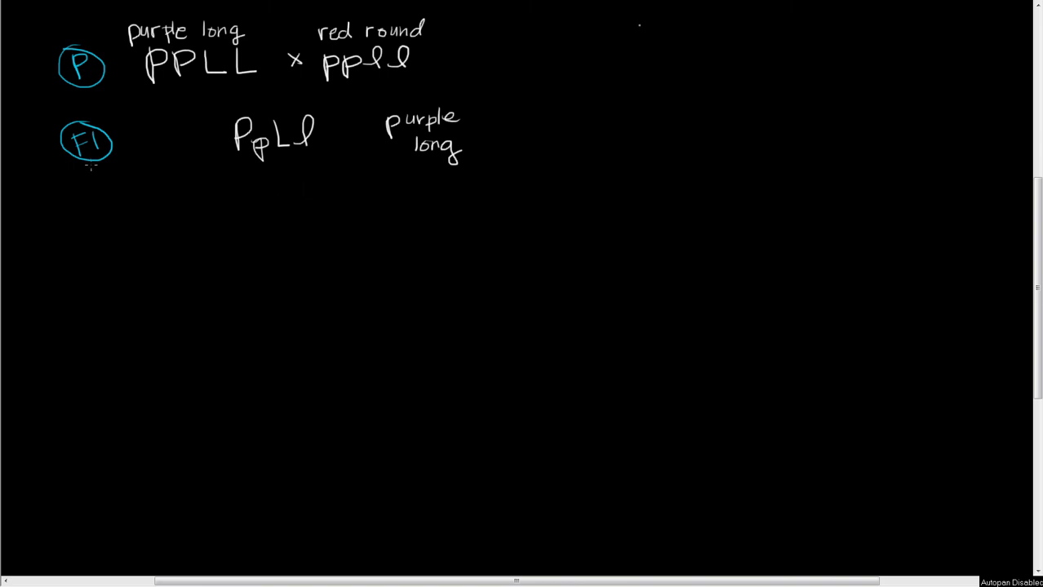
pyautogui.moveTo(97, 251)
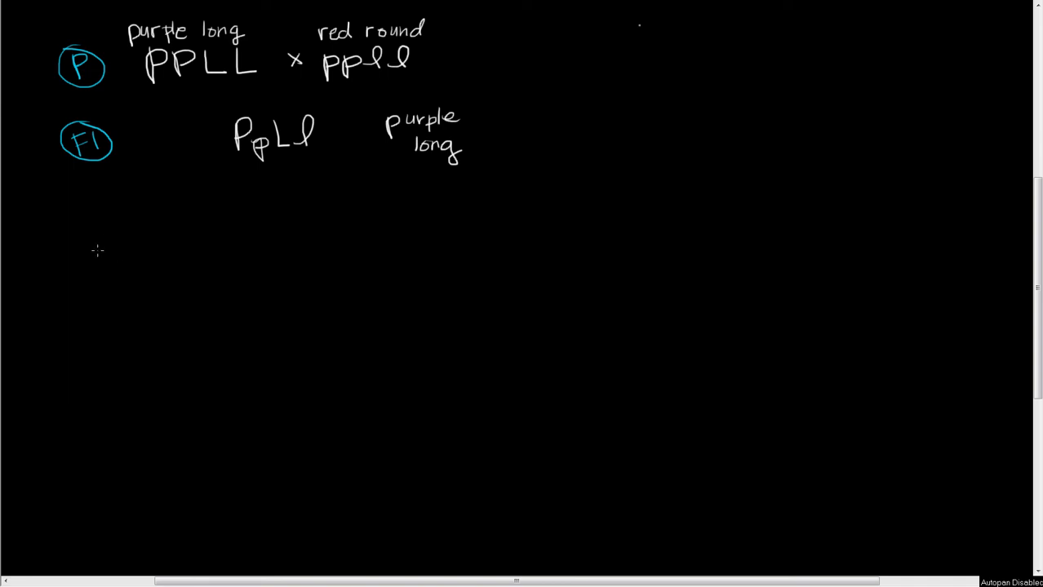
pyautogui.moveTo(384, 237)
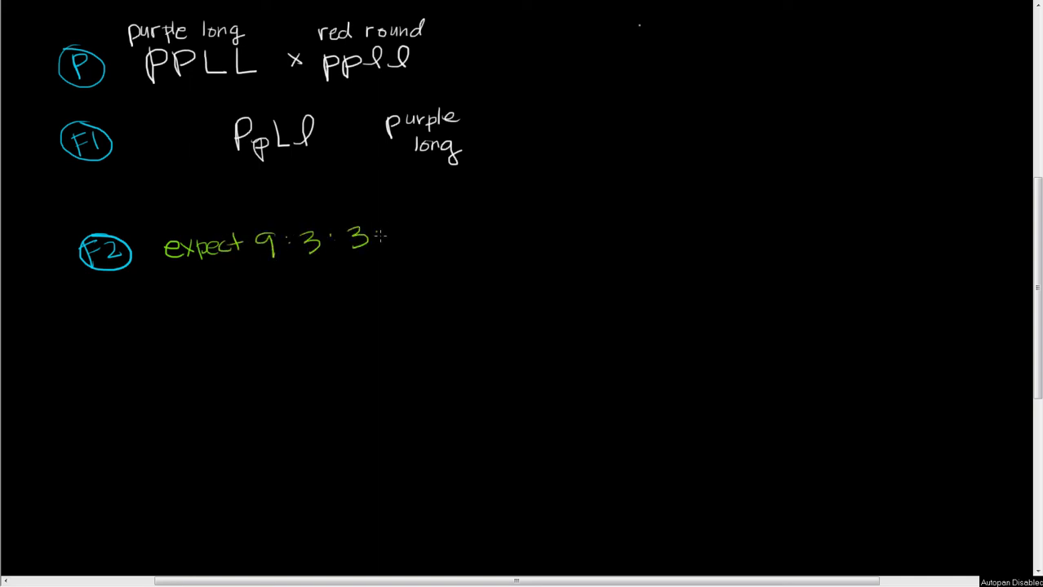